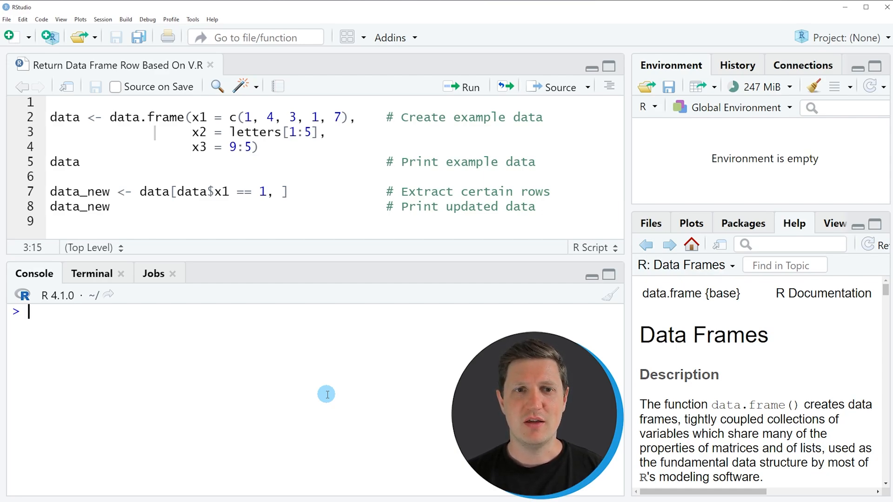
mouse_move(288, 208)
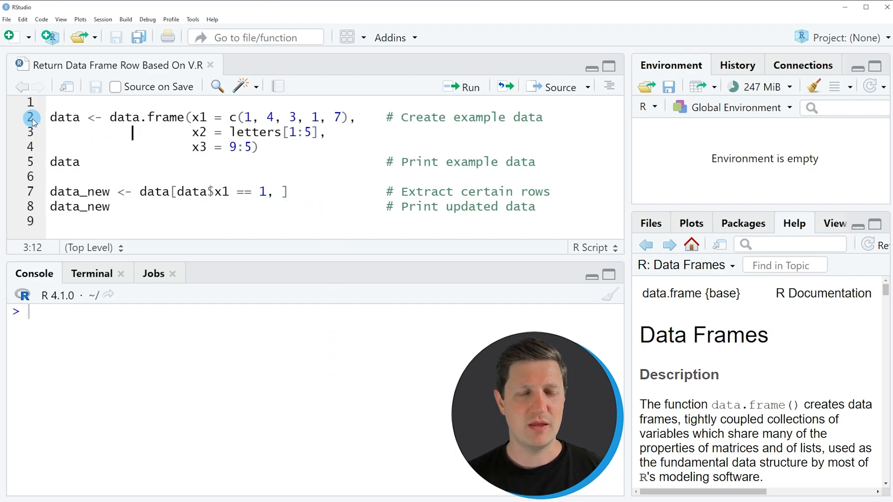
Run script lines 2-4 to build the example data frame with 5 observations of 3 variables
drag(50, 117, 51, 162)
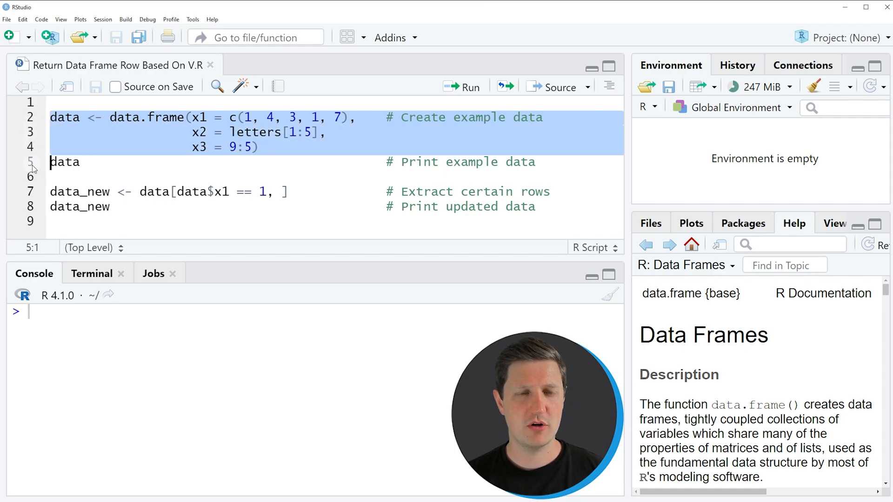
click(465, 87)
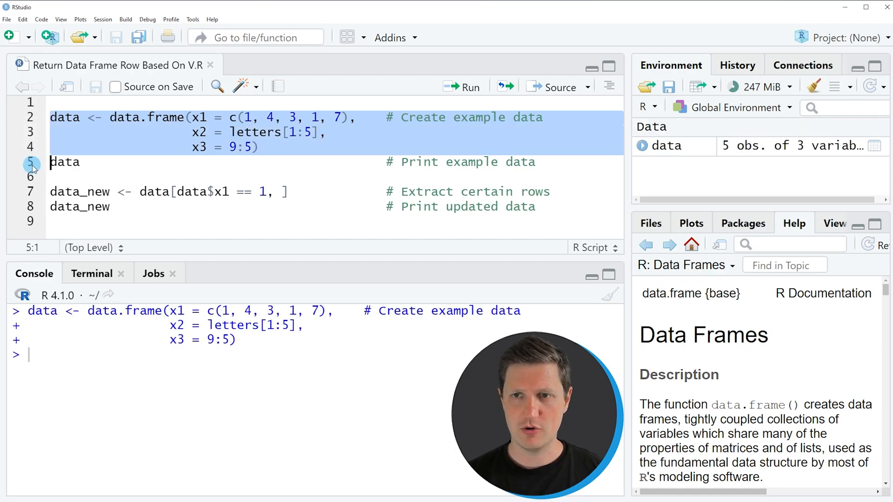
mouse_move(662, 156)
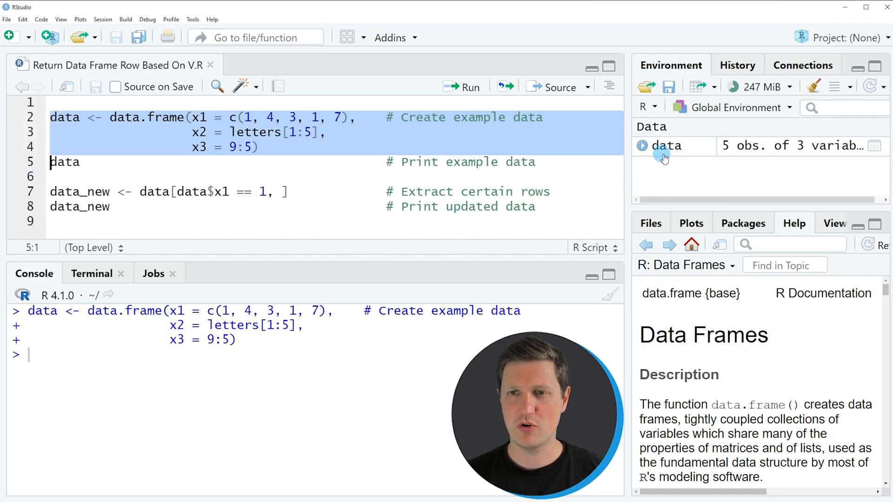
mouse_move(668, 147)
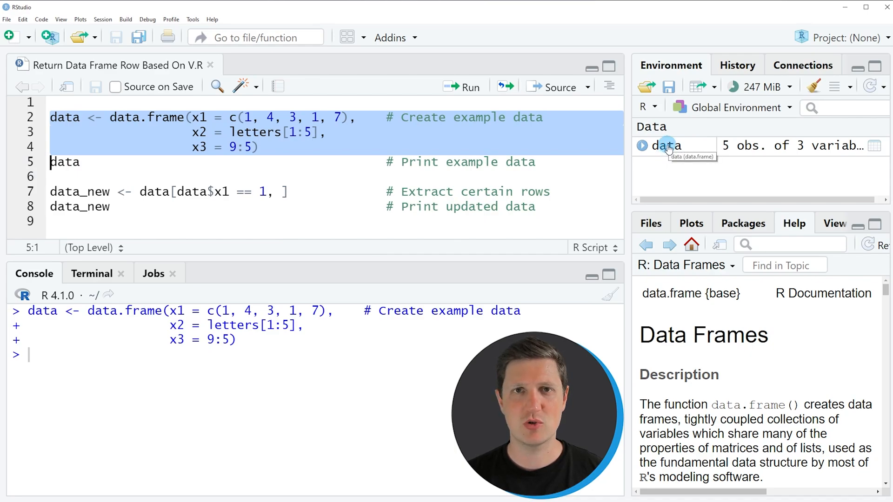
mouse_move(39, 167)
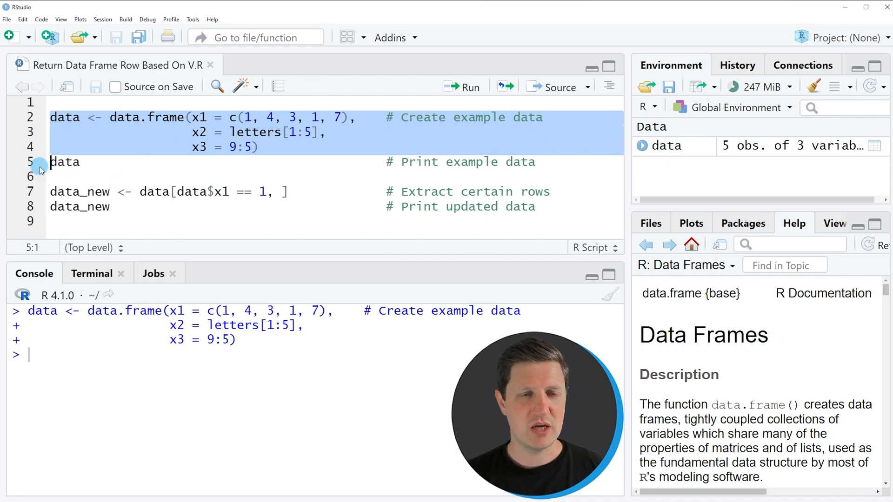
Run line 5 to print data, listing x1, x2 and x3 across its five rows
click(64, 162)
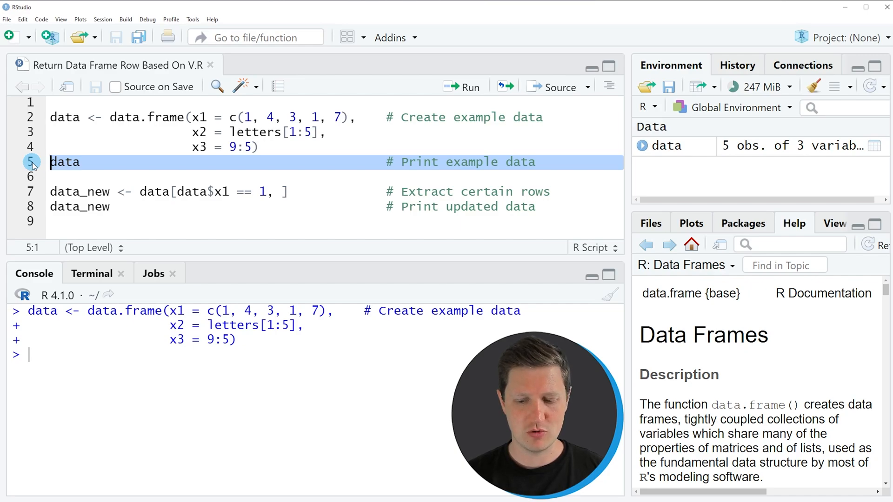
click(461, 87)
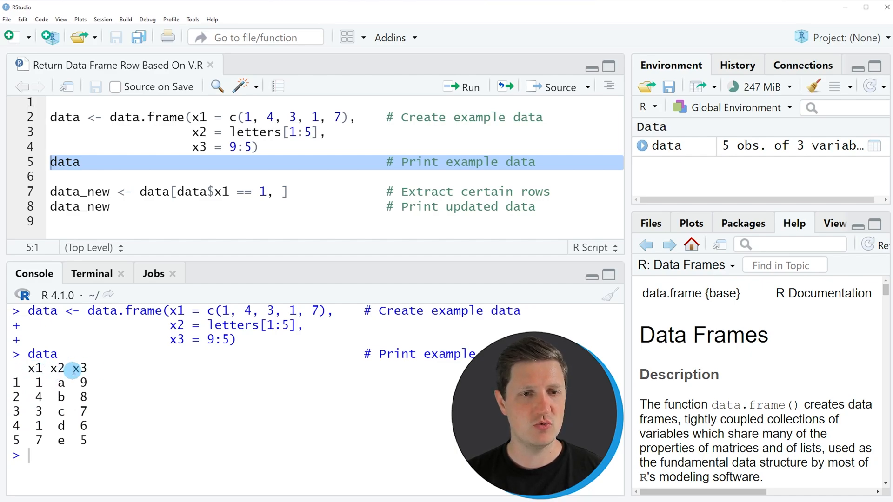
mouse_move(129, 377)
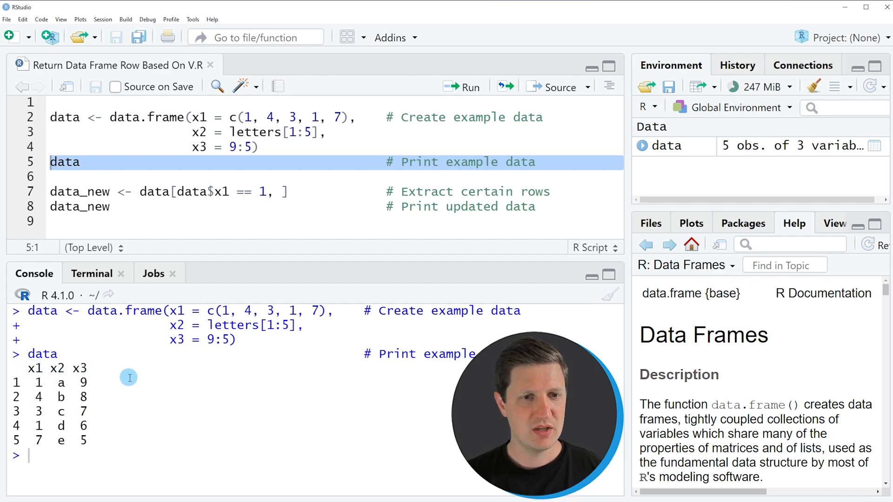
mouse_move(126, 379)
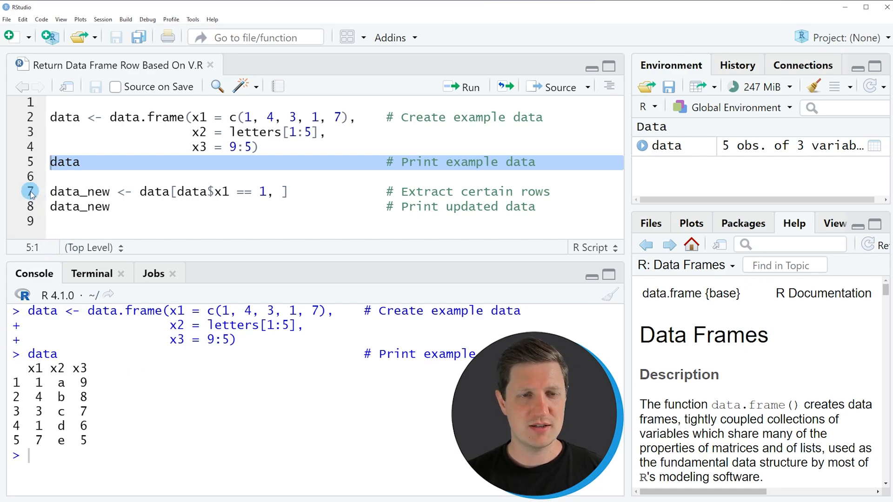
Select line 7, the subset keeping rows of data where x1 equals 1 into data_new
click(141, 191)
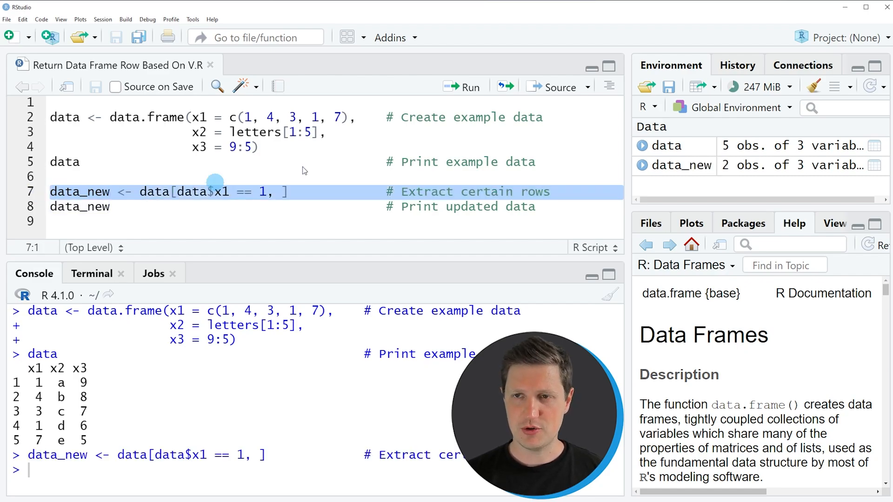
mouse_move(698, 169)
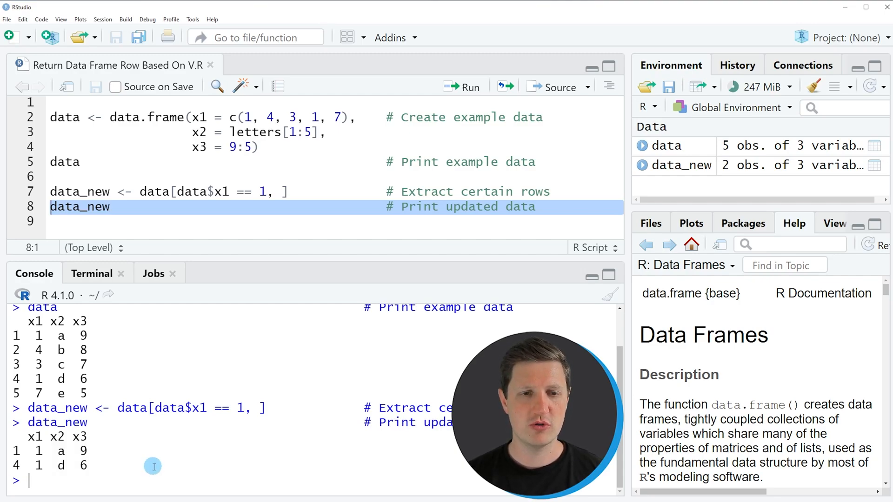
mouse_move(33, 465)
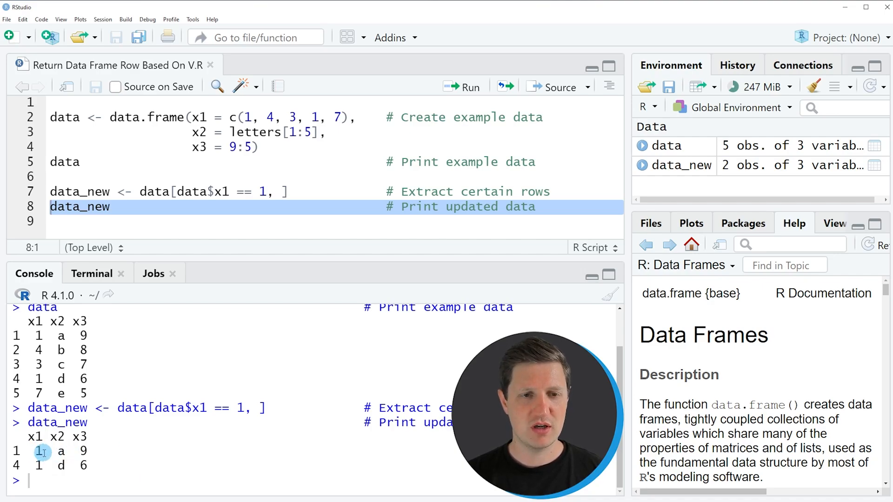